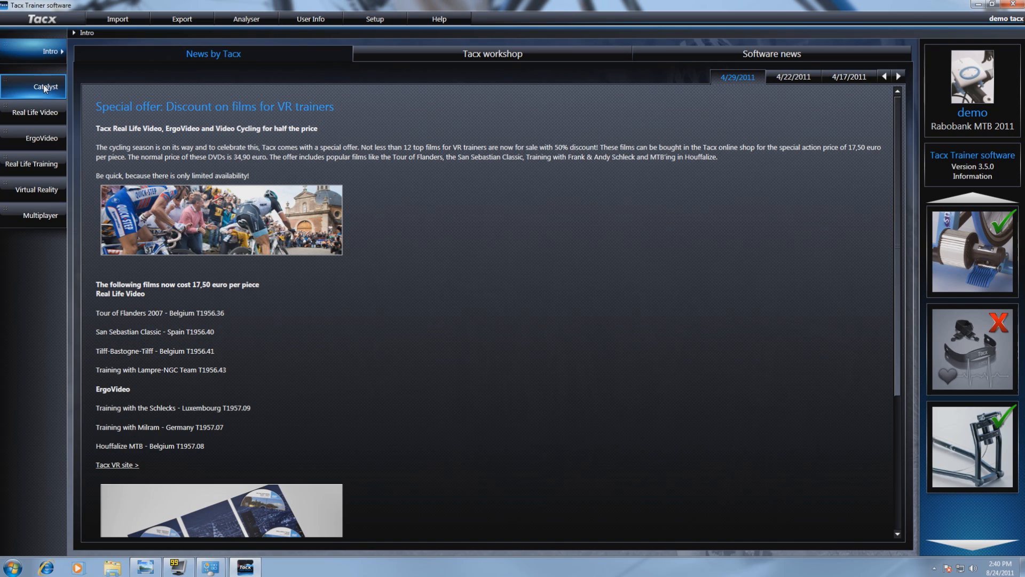
# Step: Open Catalyst's Edit infoboxes screen listing the training programs
pyautogui.click(45, 86)
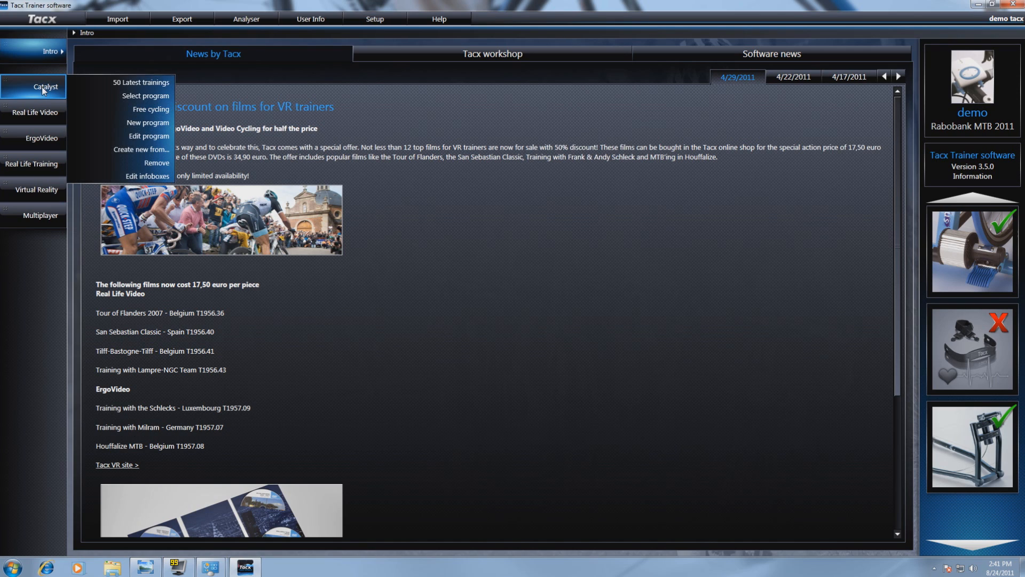
pyautogui.moveTo(148, 176)
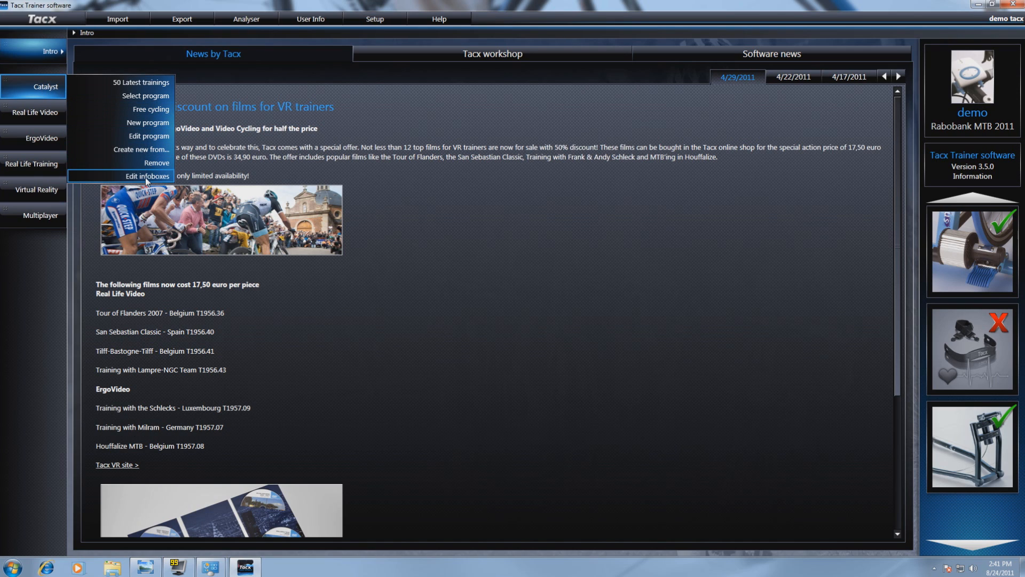
pyautogui.click(146, 175)
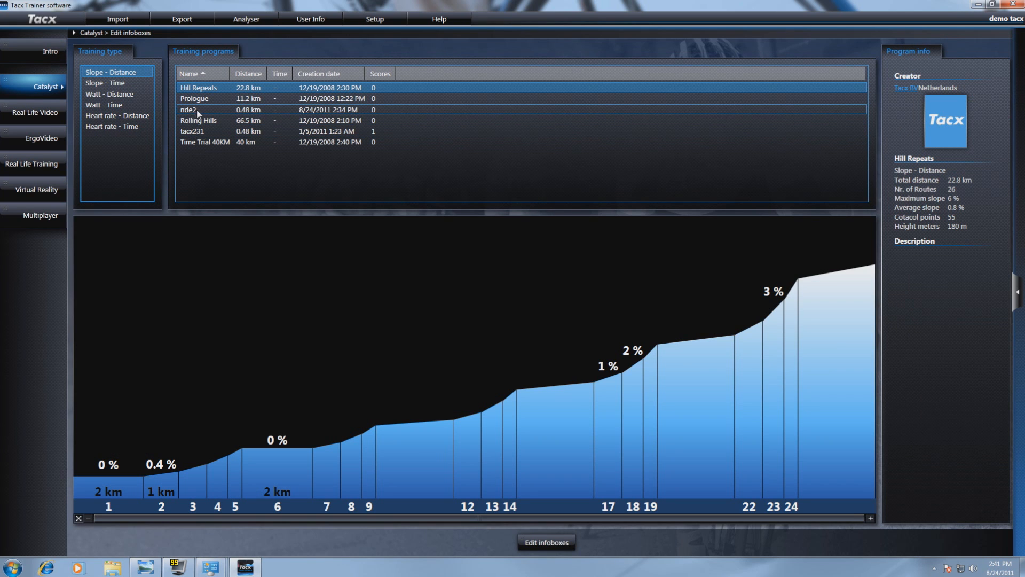
# Step: Select ride2 in the Training programs list and open it in the infobox editor
pyautogui.click(196, 109)
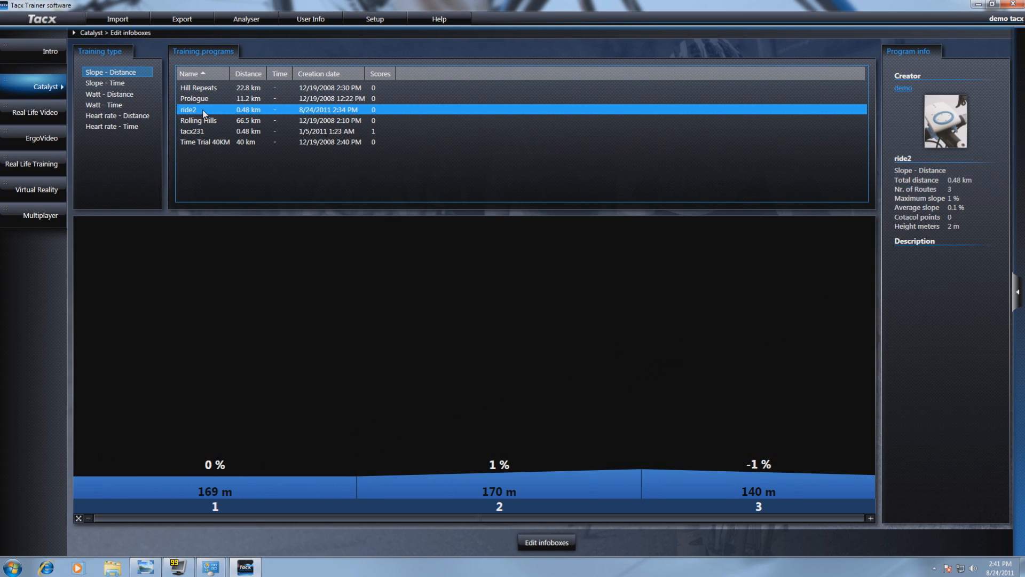
pyautogui.moveTo(411, 444)
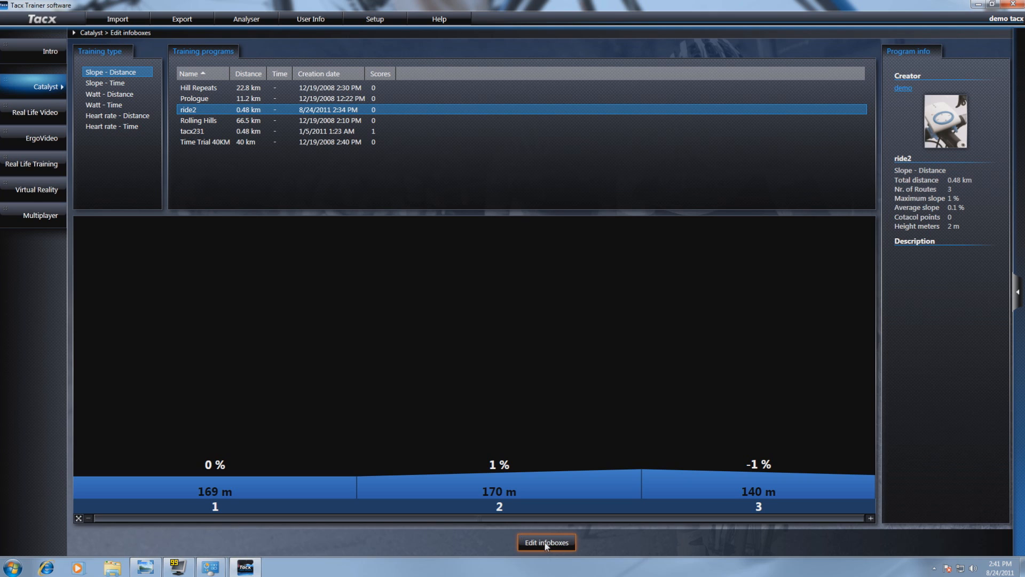
pyautogui.click(545, 542)
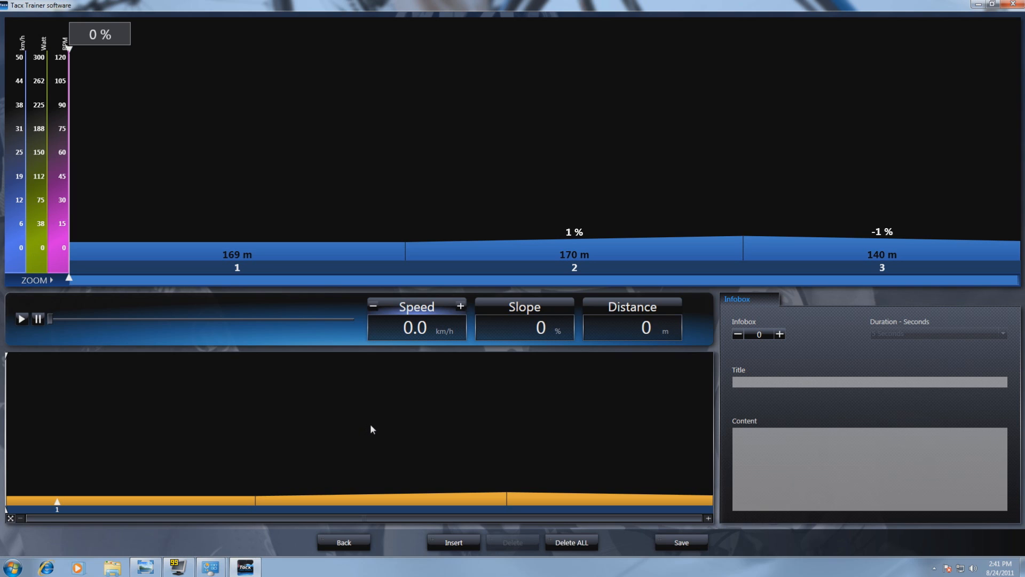
pyautogui.moveTo(366, 428)
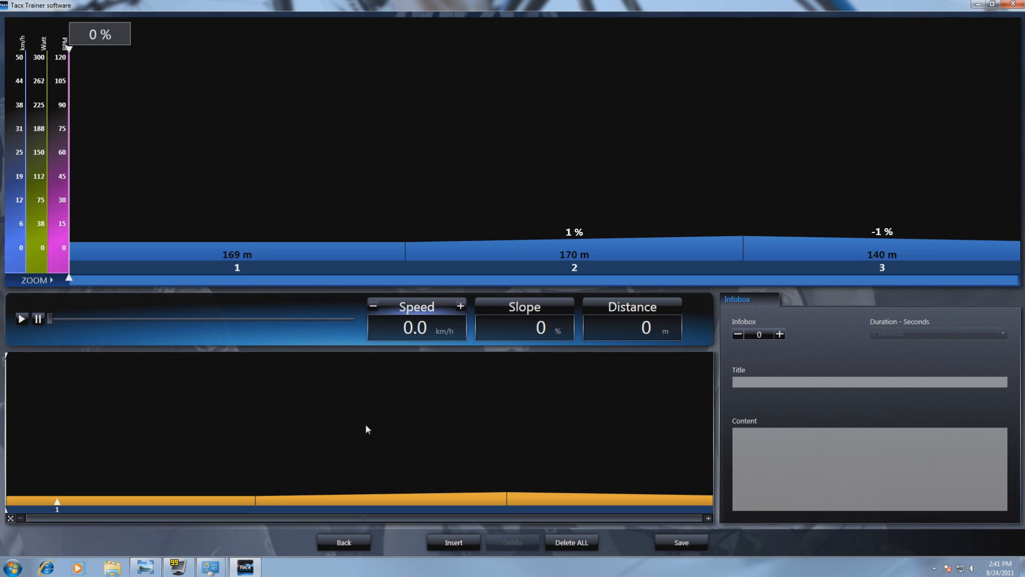
pyautogui.moveTo(359, 425)
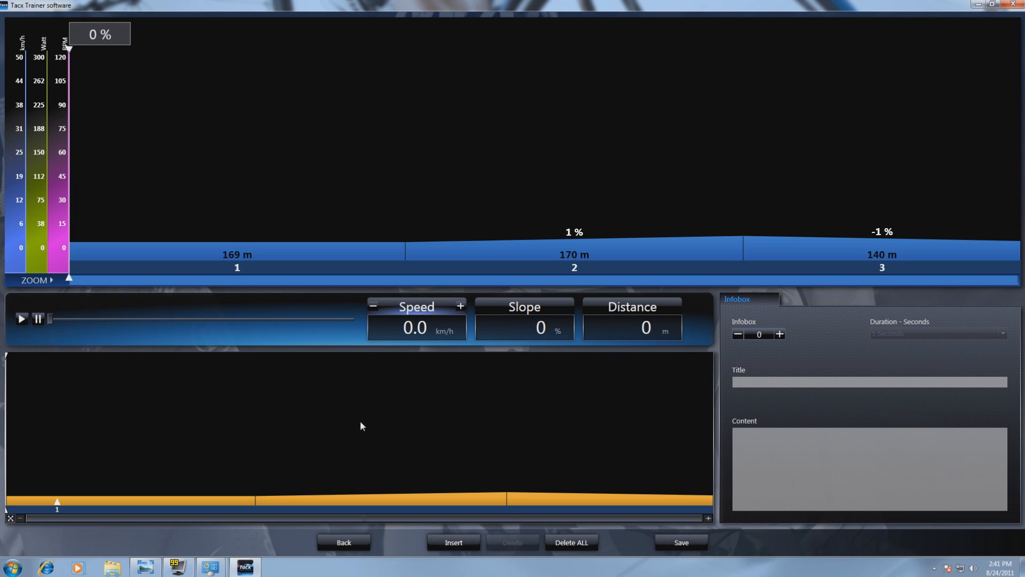
pyautogui.moveTo(374, 416)
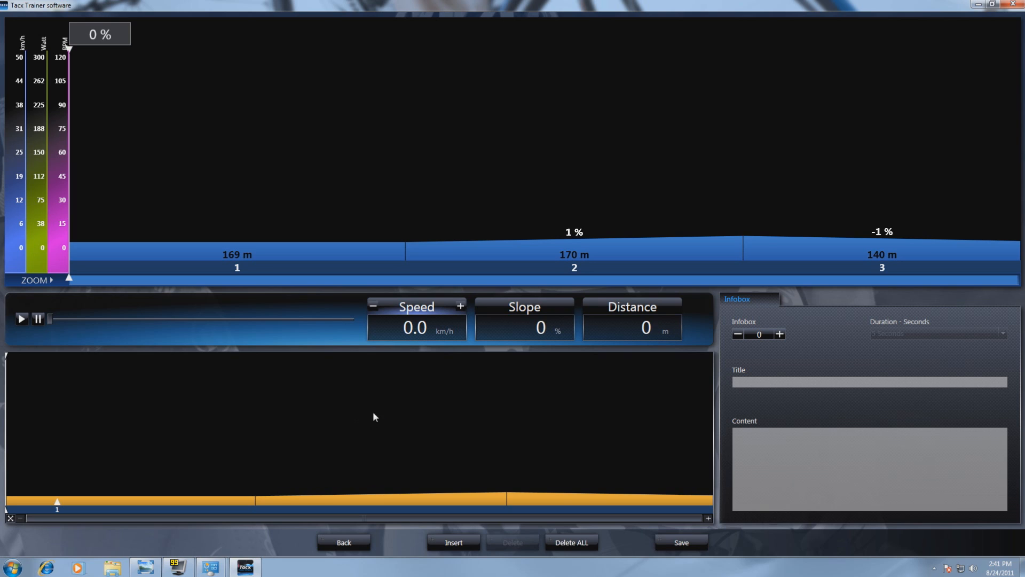
pyautogui.moveTo(70, 429)
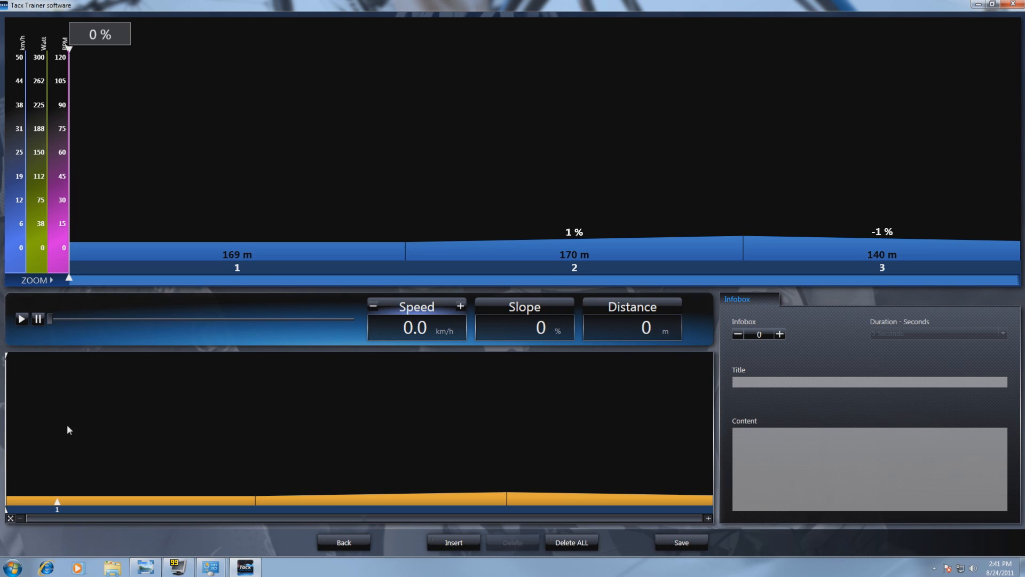
pyautogui.moveTo(10, 442)
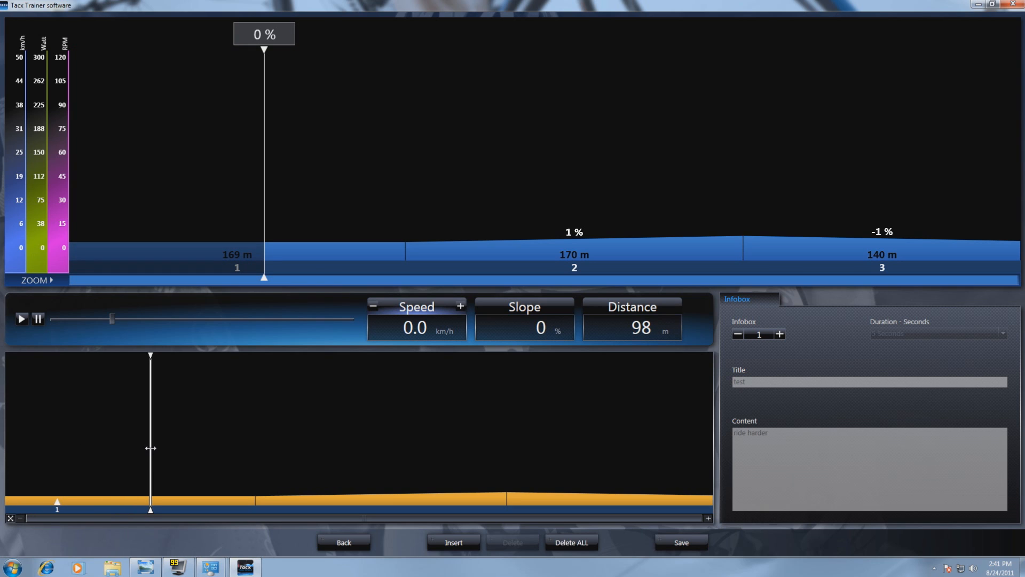
pyautogui.moveTo(510, 501)
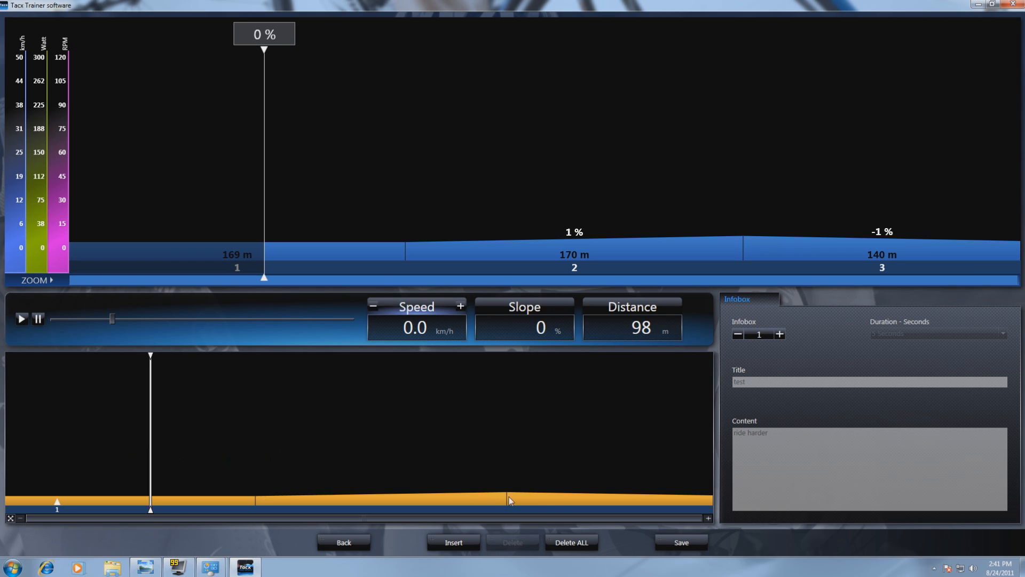
# Step: Add infobox 2 at 98 m titled 'Test' with content 'this is a test'
pyautogui.click(452, 541)
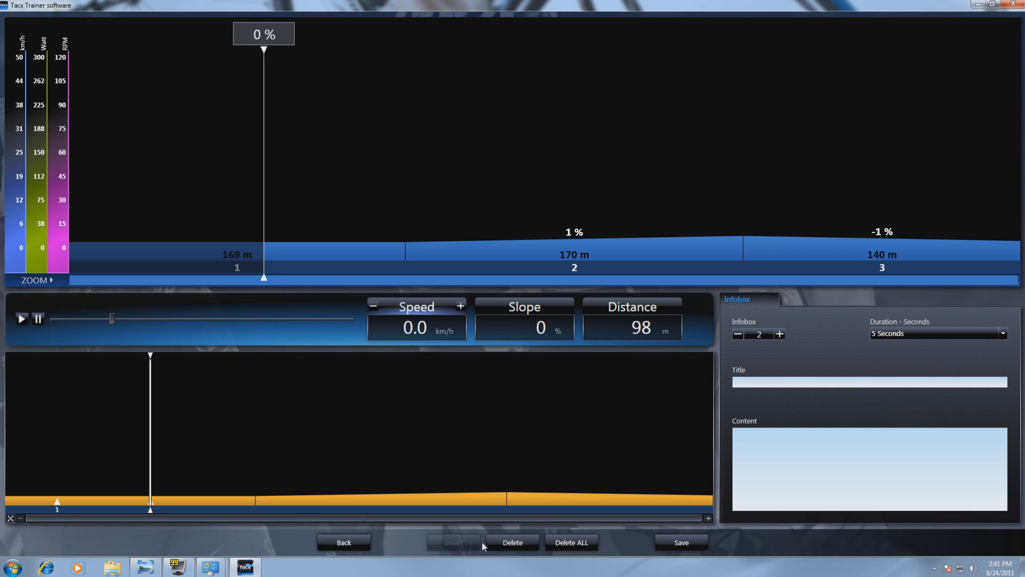
pyautogui.click(868, 381)
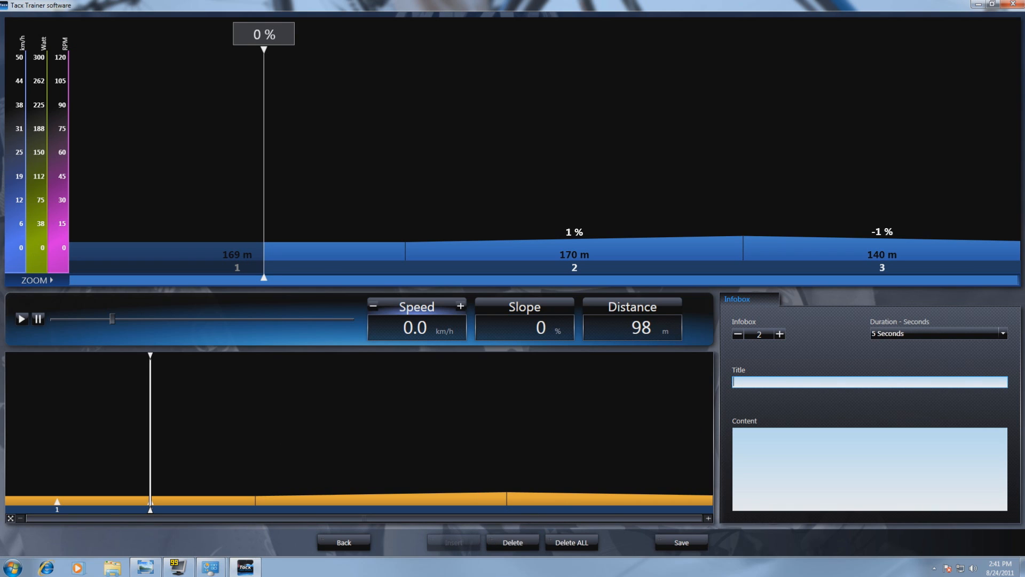
pyautogui.write('Test')
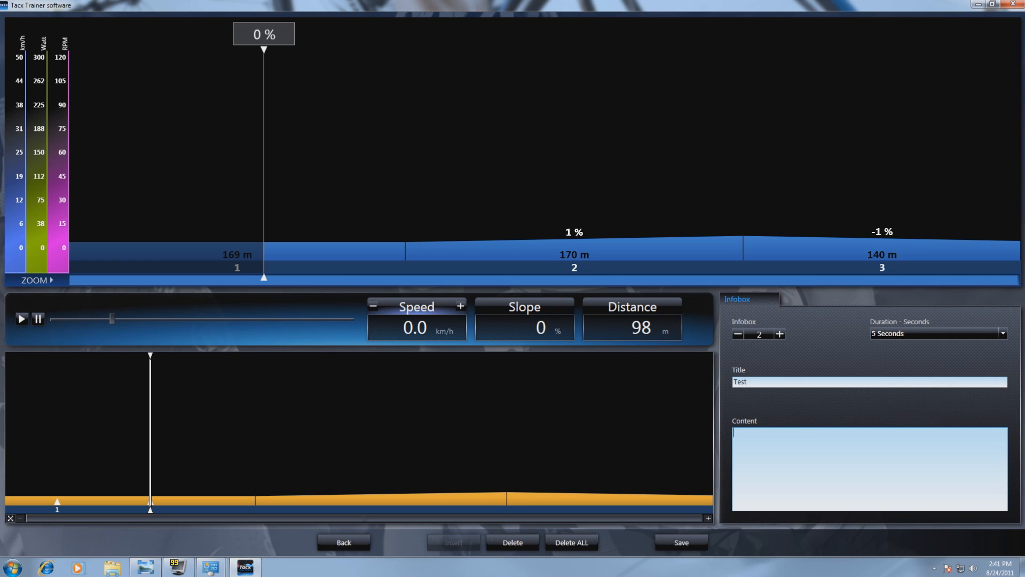
pyautogui.write('this is')
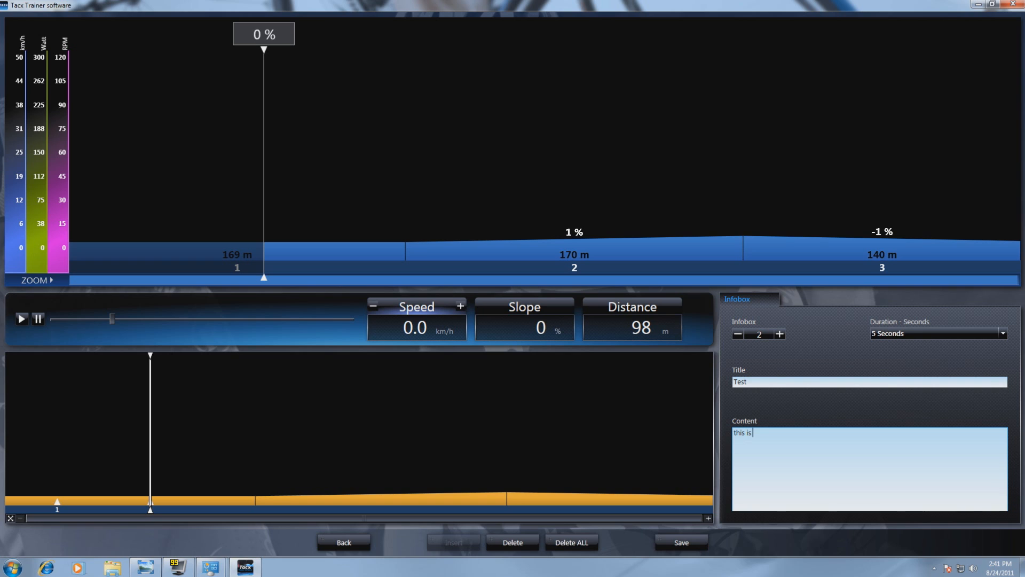
pyautogui.write('a test')
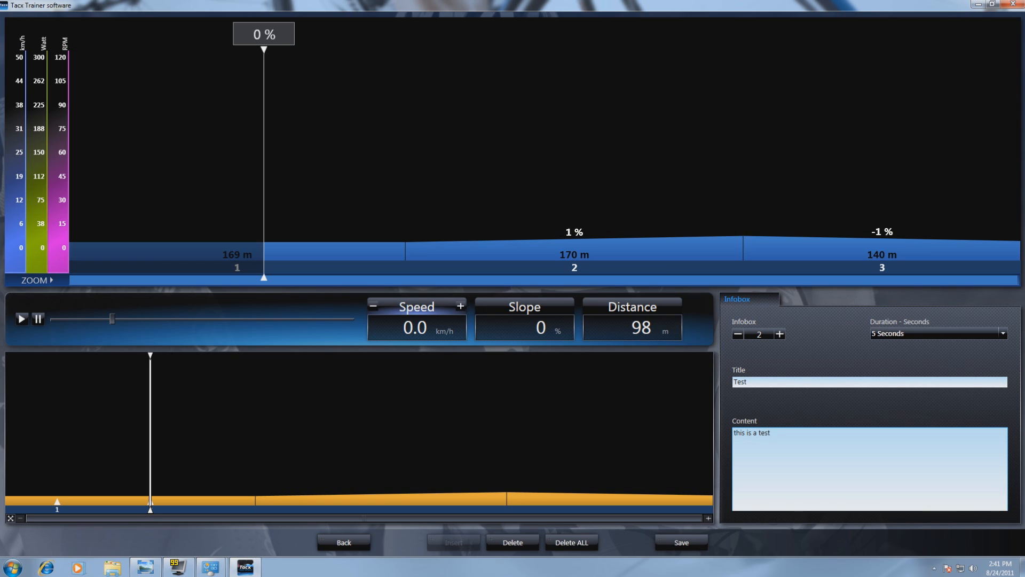
pyautogui.moveTo(641, 353)
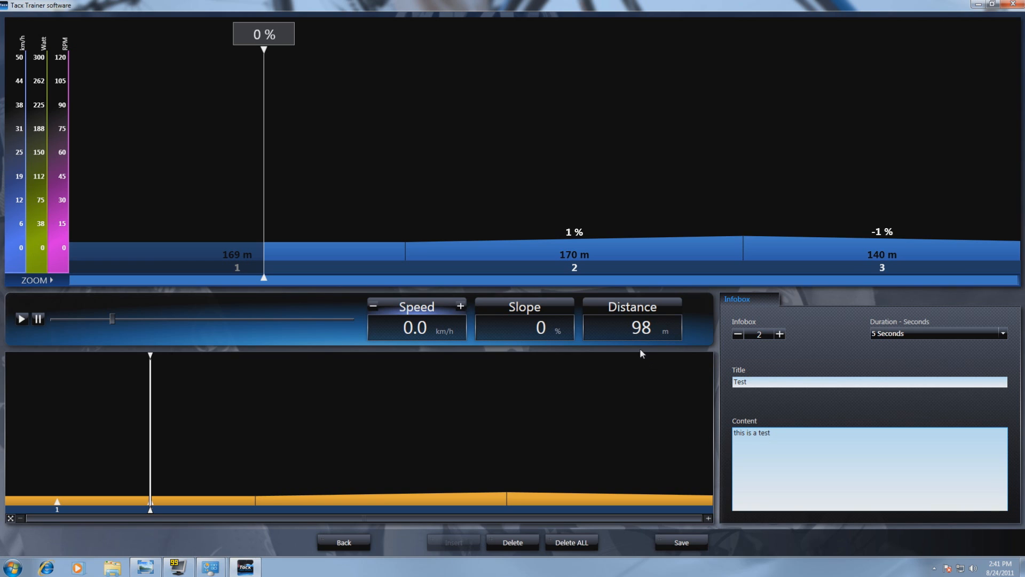
pyautogui.moveTo(643, 344)
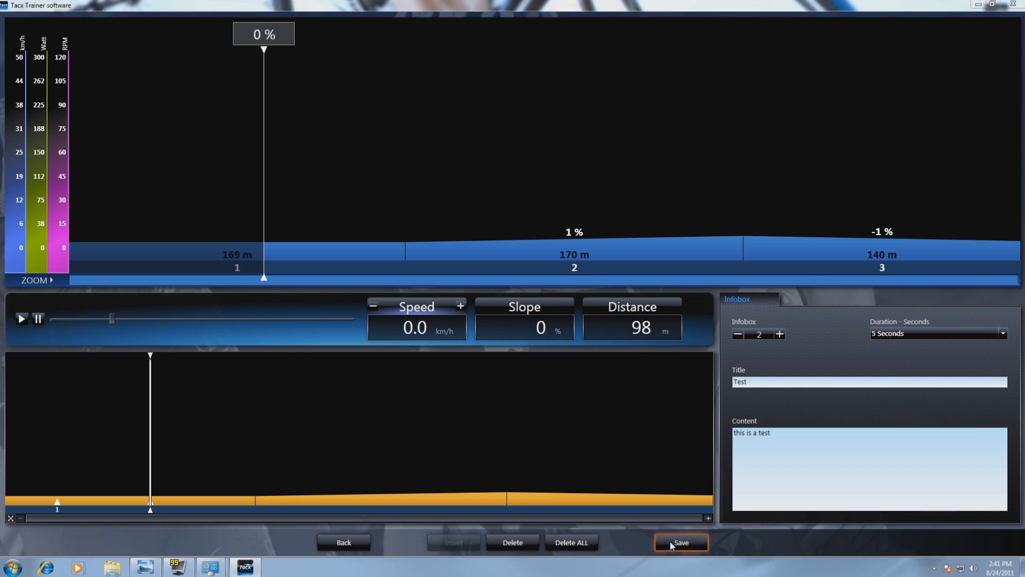
# Step: Save the edited training as a new training named 'test' and acknowledge the success message
pyautogui.click(679, 542)
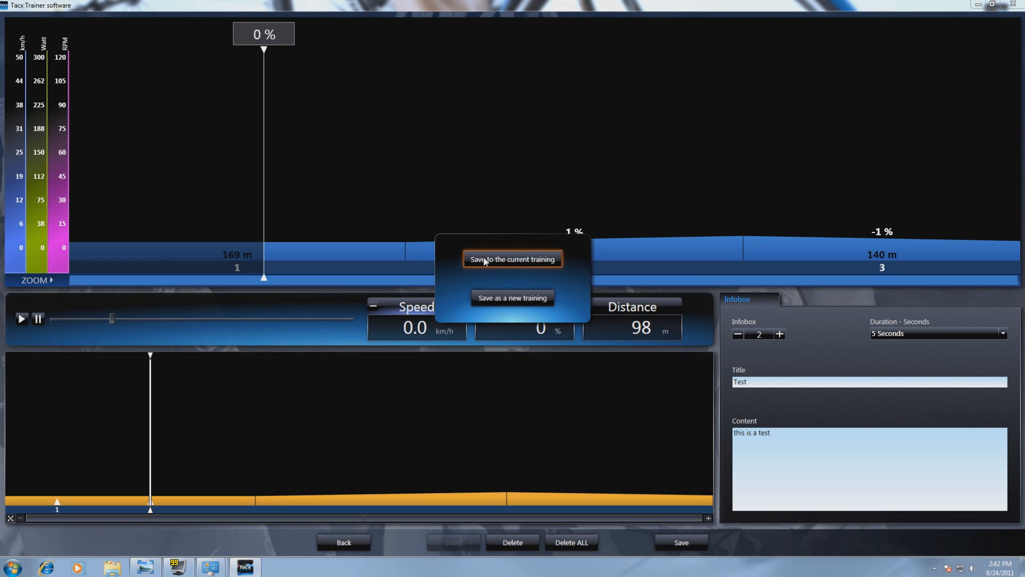
pyautogui.moveTo(512, 298)
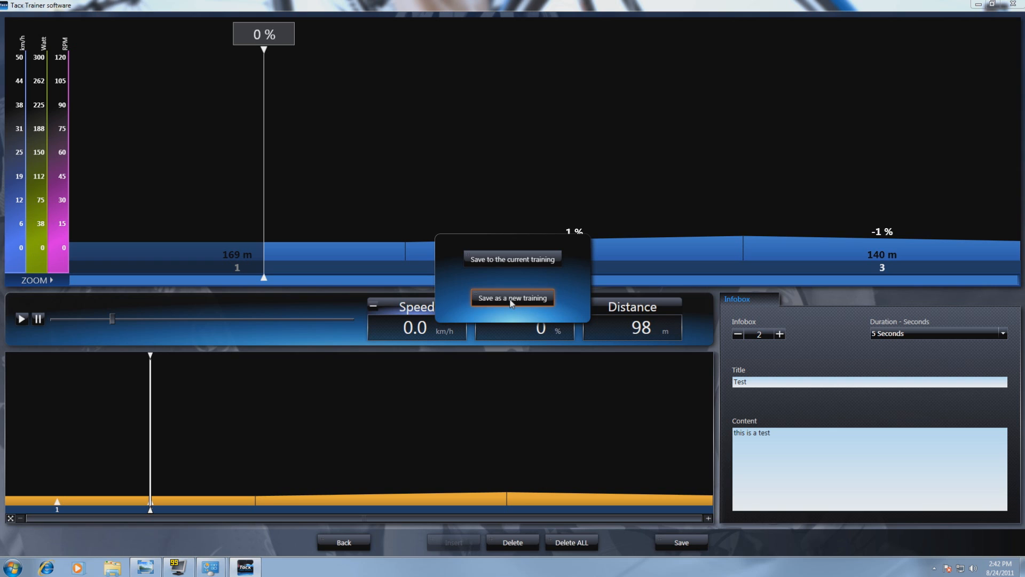
pyautogui.click(512, 297)
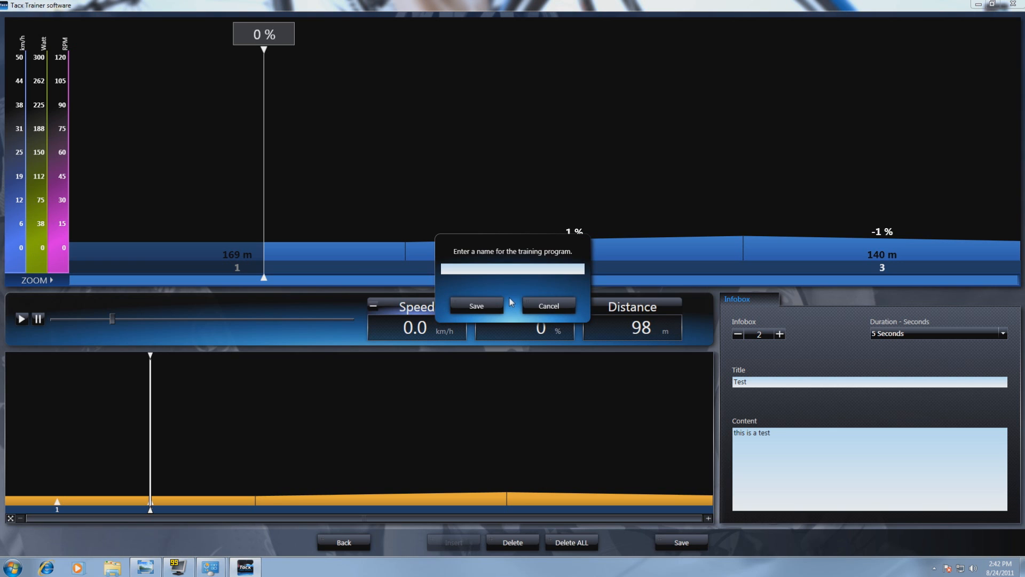
pyautogui.write('test')
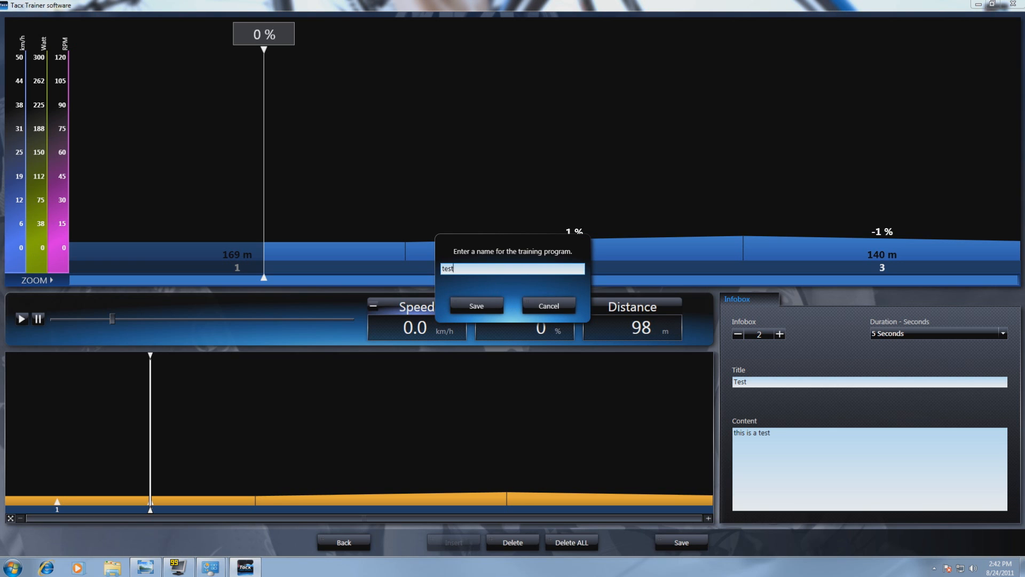
pyautogui.click(476, 305)
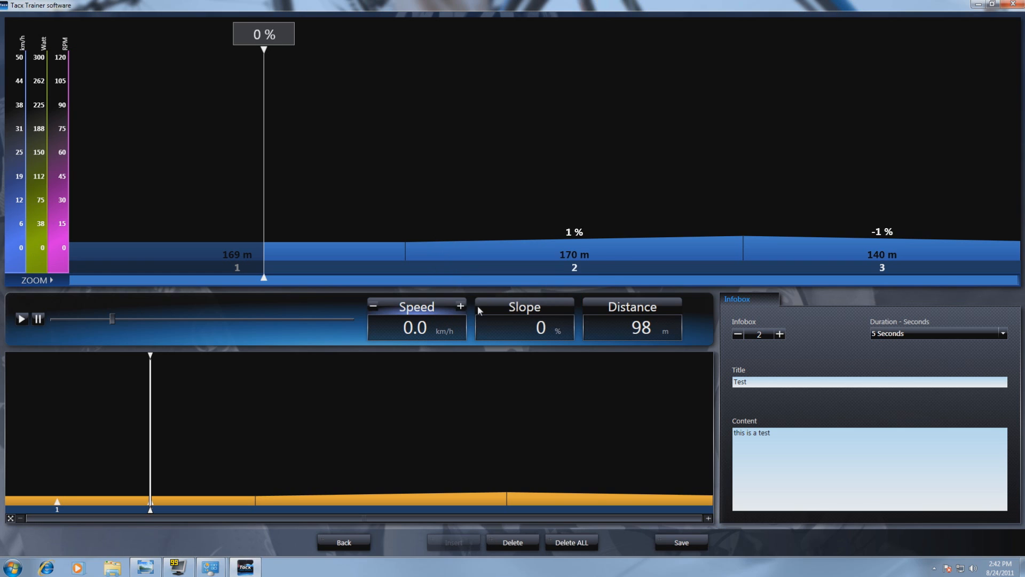
pyautogui.click(679, 542)
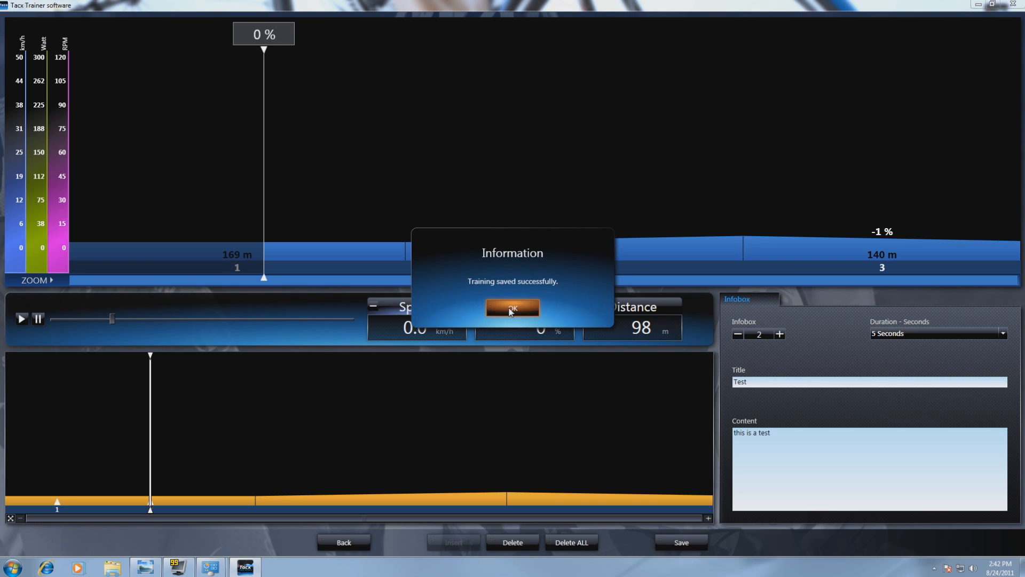
pyautogui.click(512, 308)
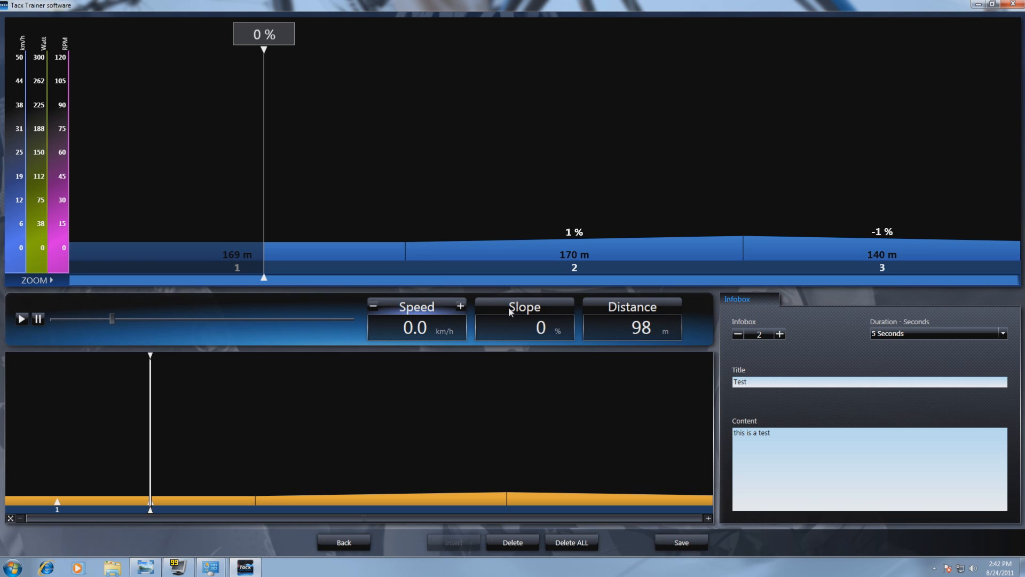
pyautogui.moveTo(495, 307)
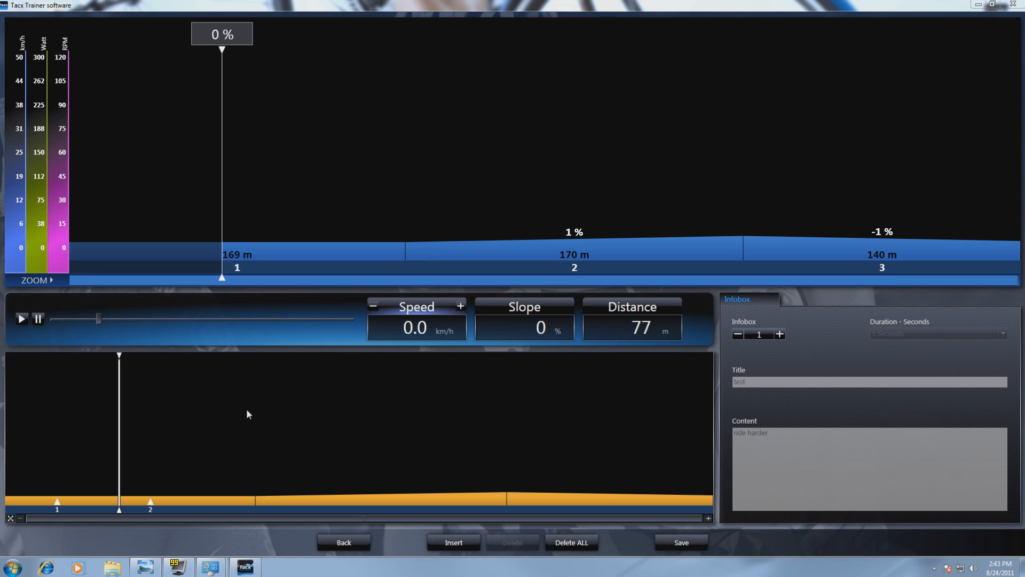
pyautogui.moveTo(39, 335)
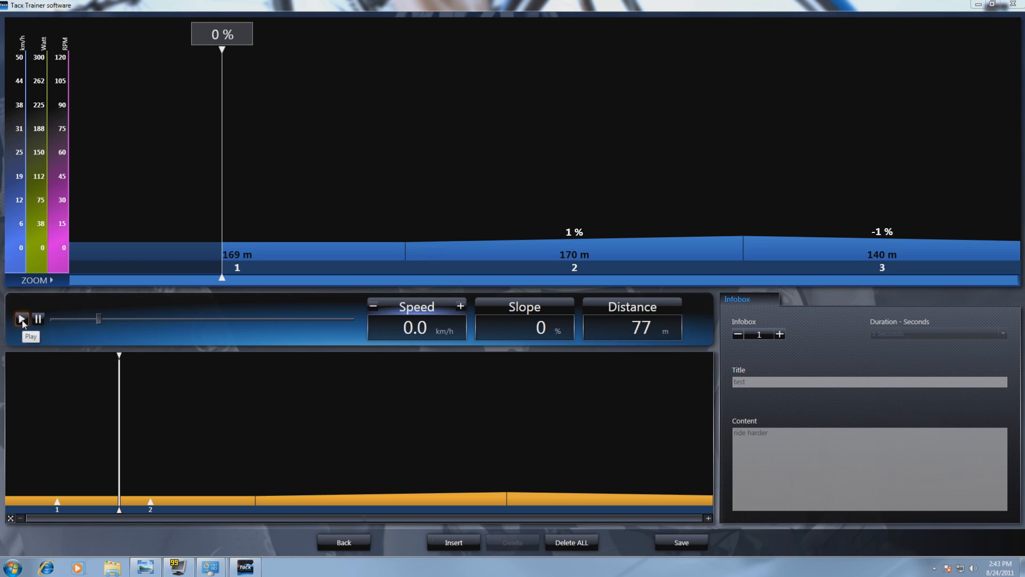
# Step: Play the training until the 'Test – this is a test' popup appears, then pause
pyautogui.click(21, 318)
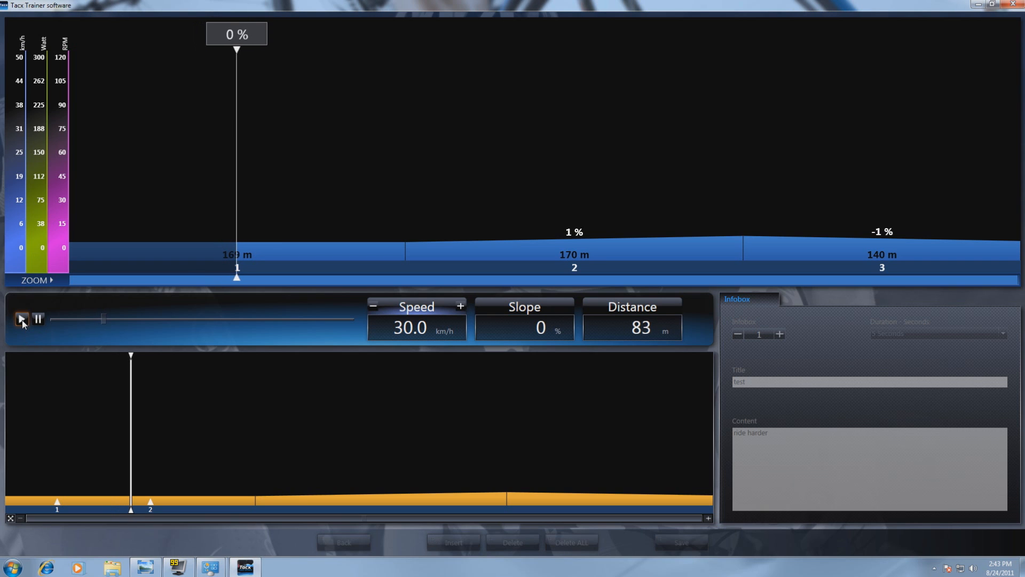
pyautogui.click(21, 319)
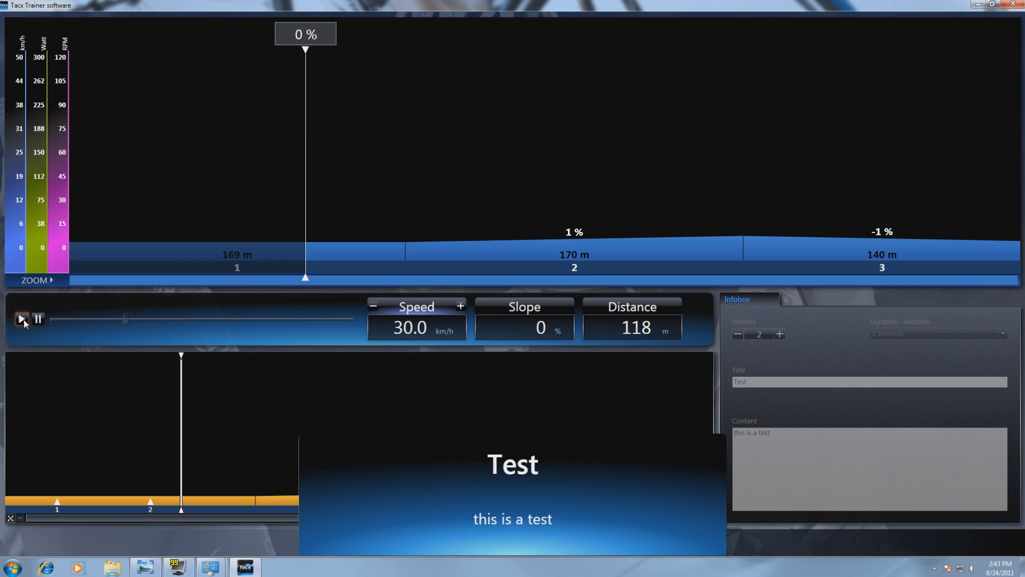
pyautogui.click(37, 319)
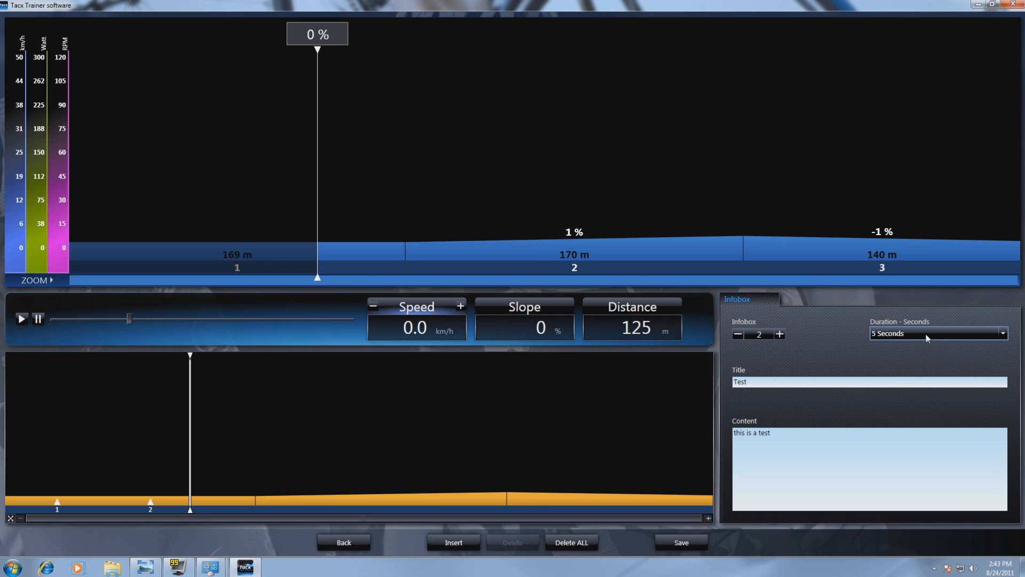
pyautogui.click(1001, 333)
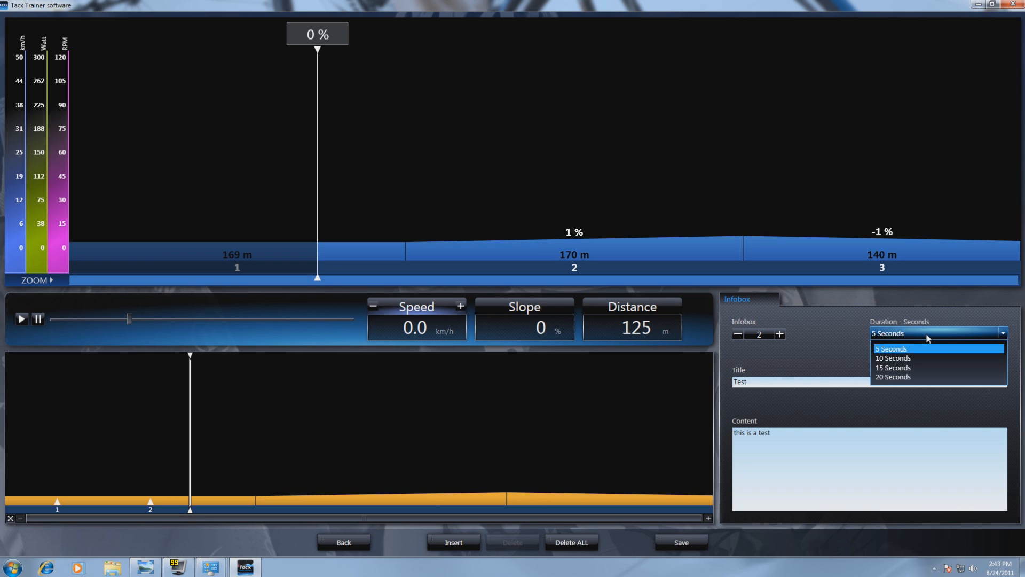
pyautogui.click(891, 348)
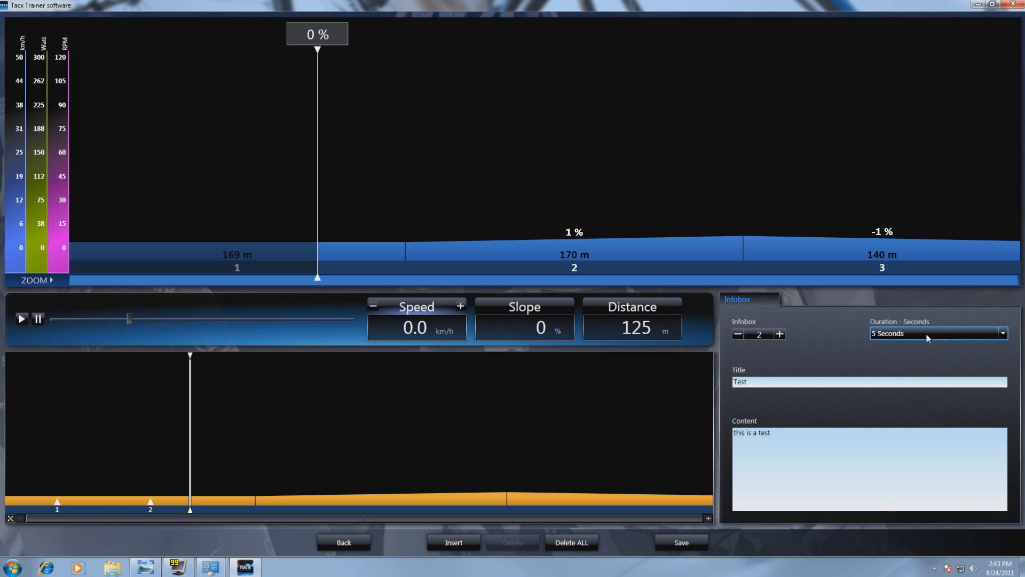